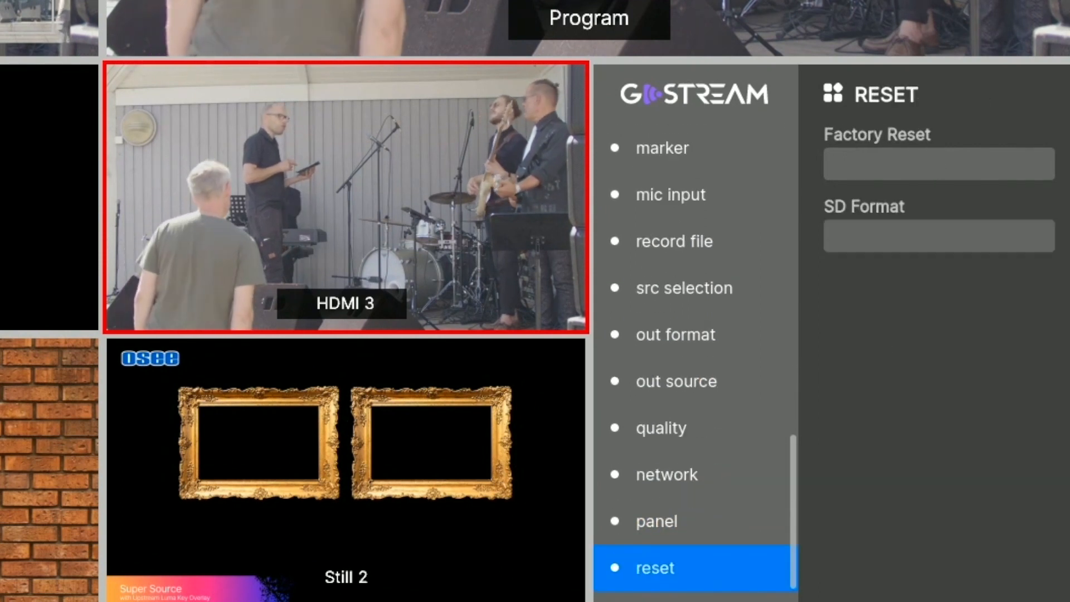
# Expand Audio Mixer and show IN 3's Fader, Balance, Input and Enable settings.
pyautogui.click(657, 520)
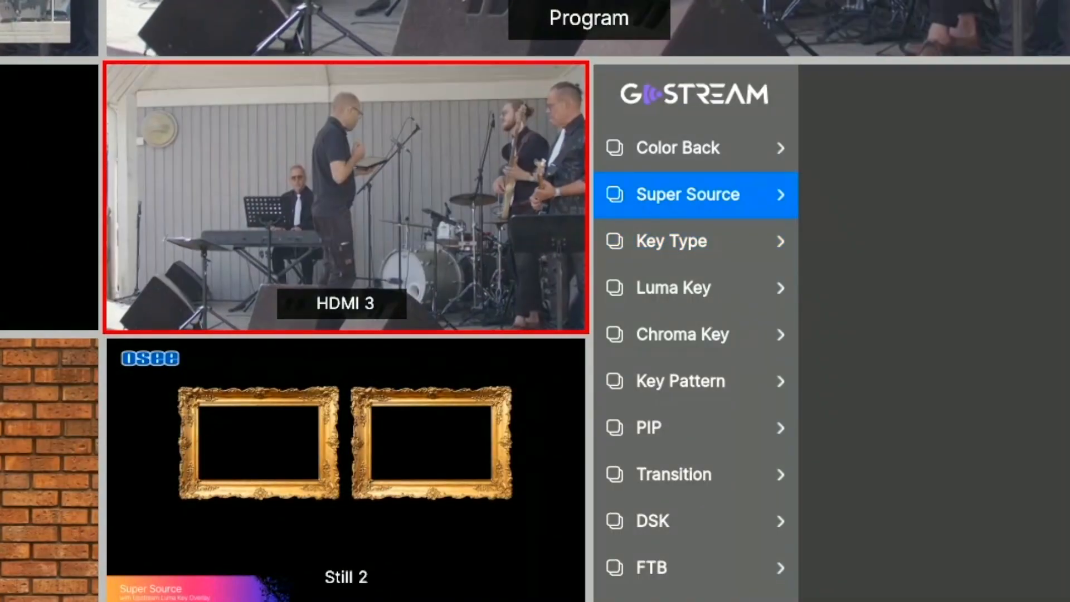
pyautogui.click(696, 334)
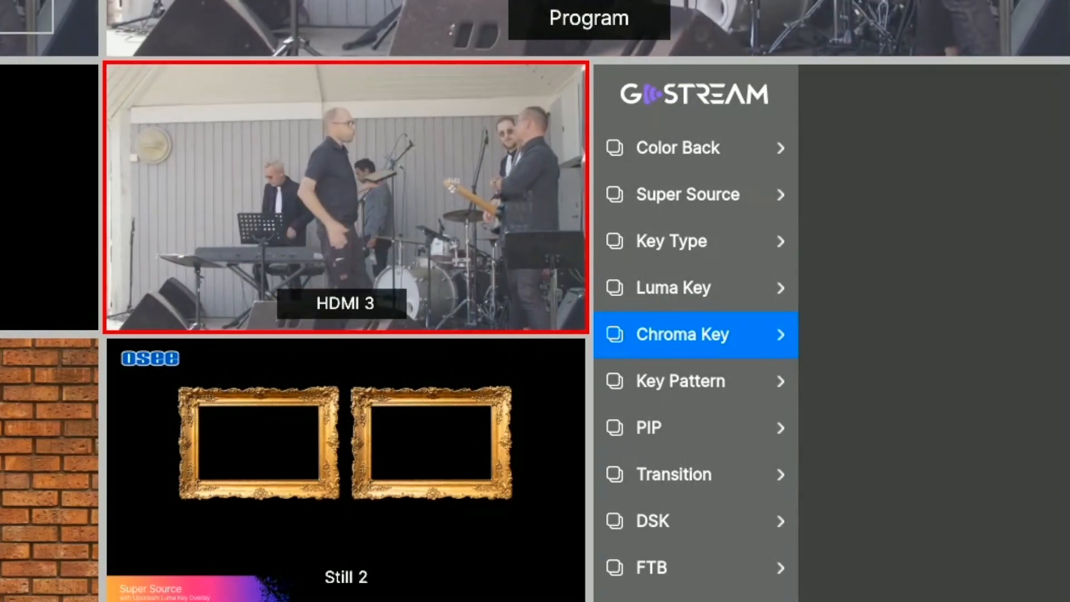
pyautogui.scroll(-3)
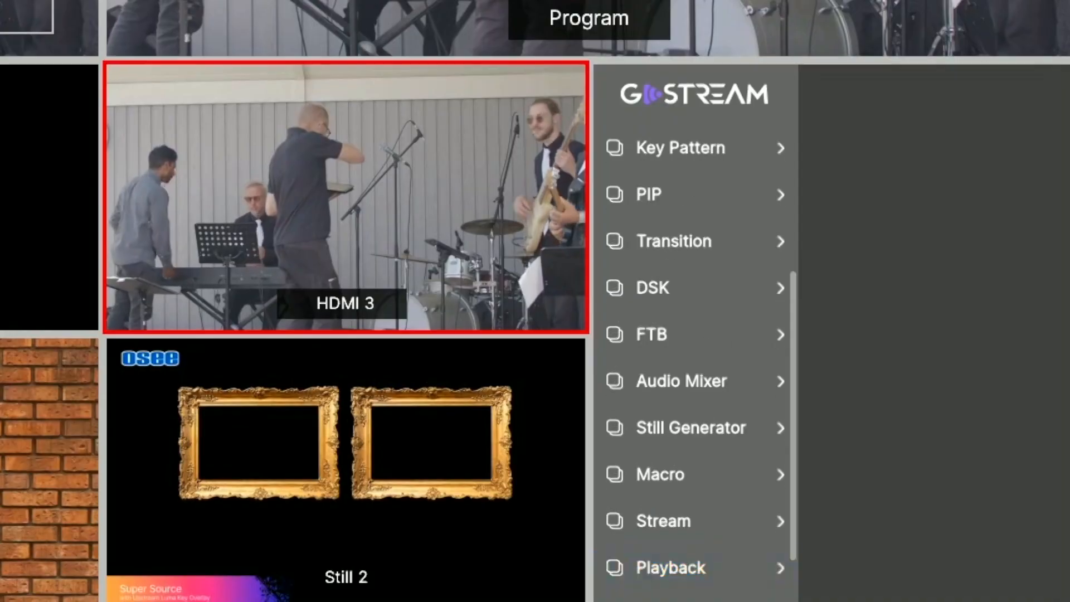
pyautogui.click(681, 380)
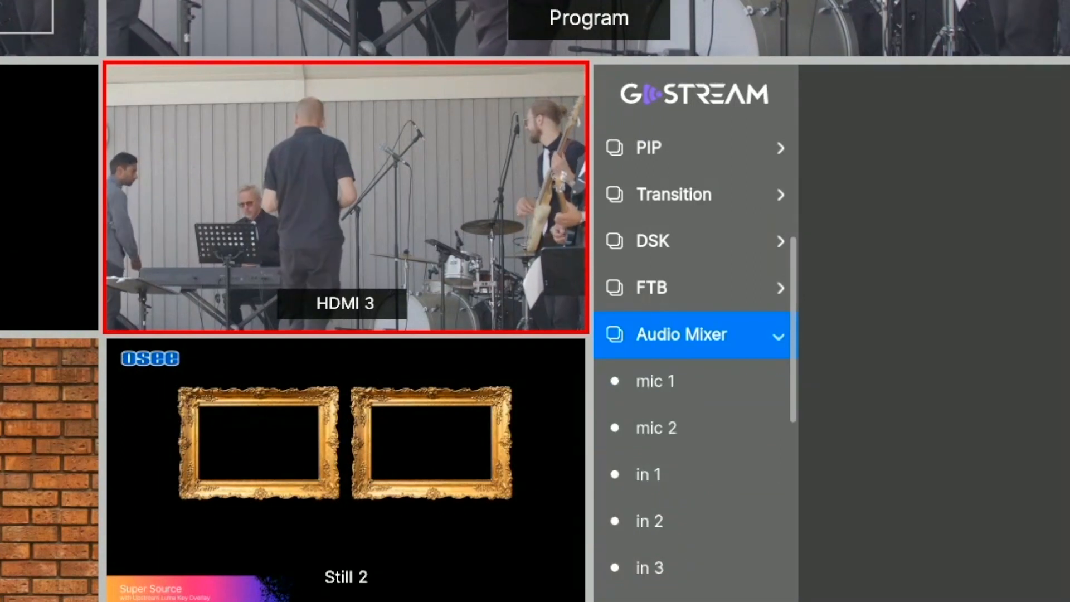
pyautogui.click(647, 583)
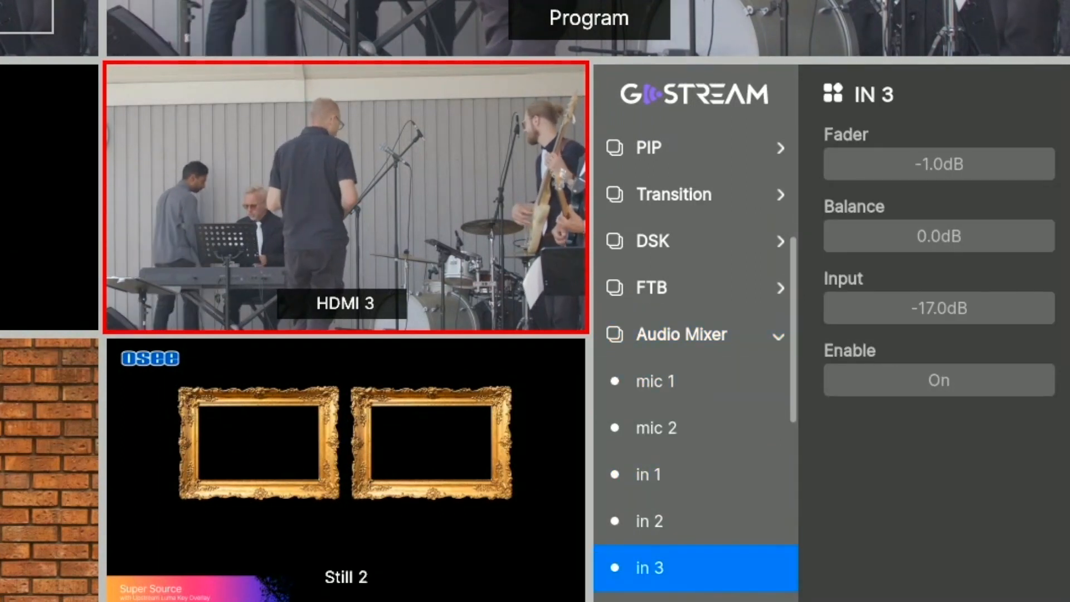